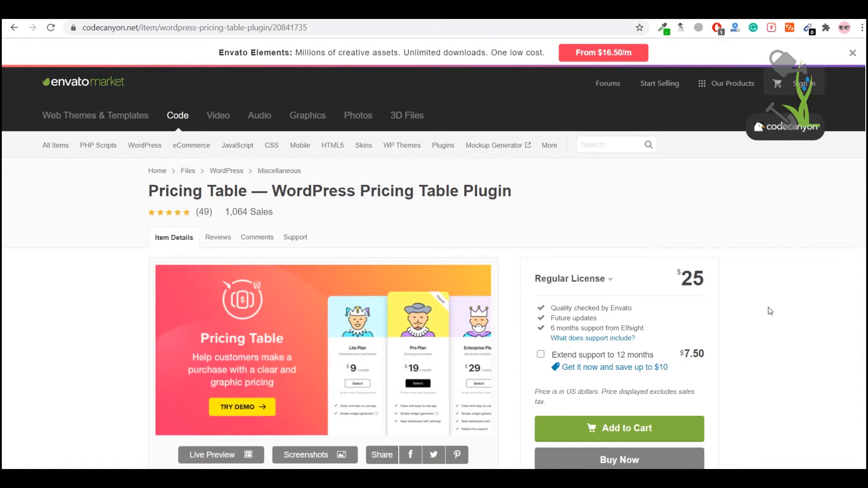
Browse the plugin's live demo and scroll through its pricing table examples
scroll(down, 3)
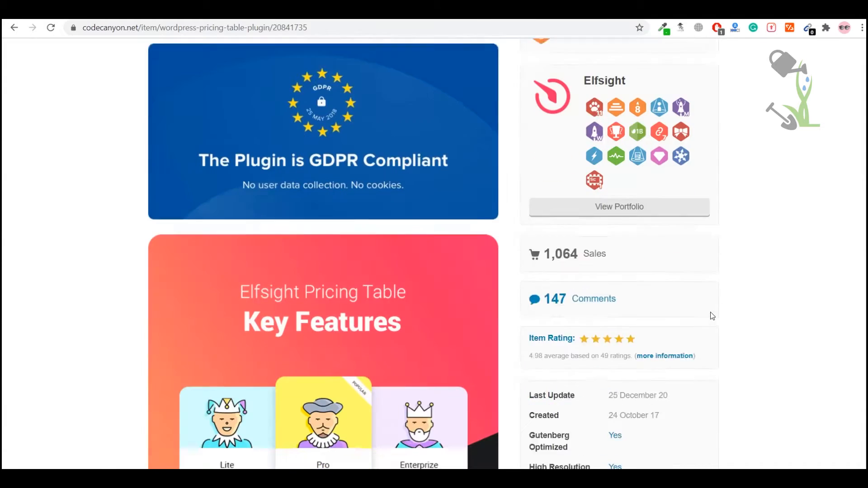
scroll(down, 3)
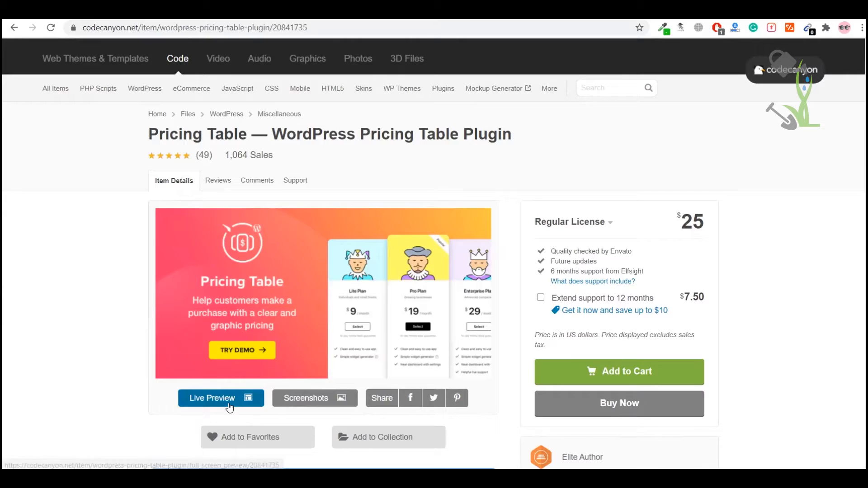
click(220, 398)
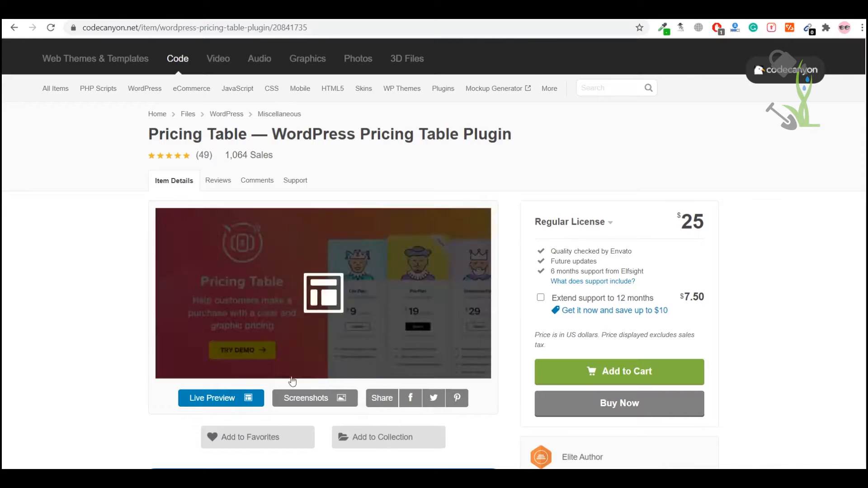
click(212, 398)
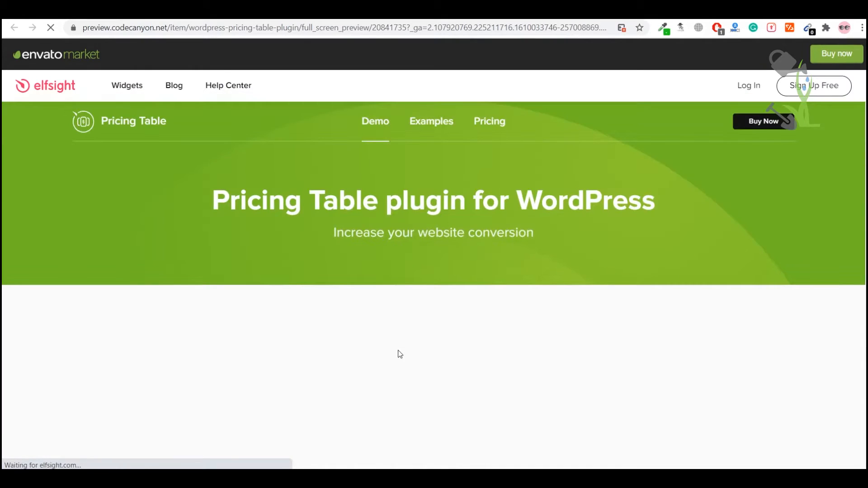
mouse_move(706, 448)
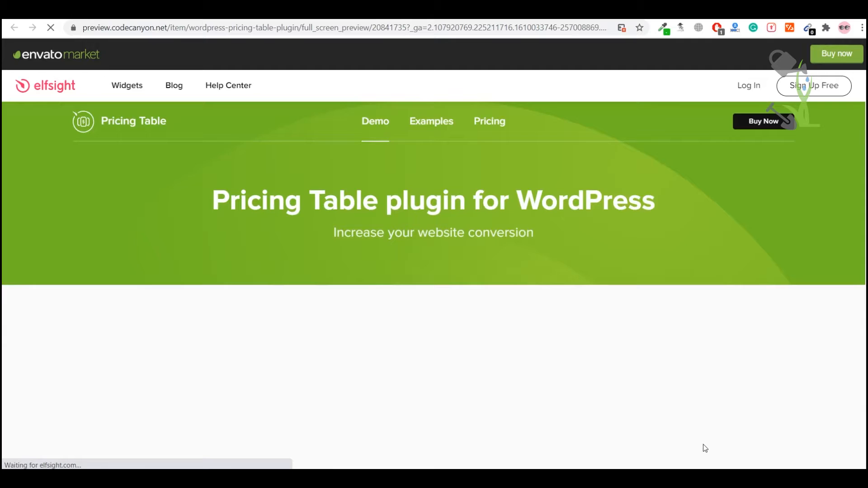
click(431, 120)
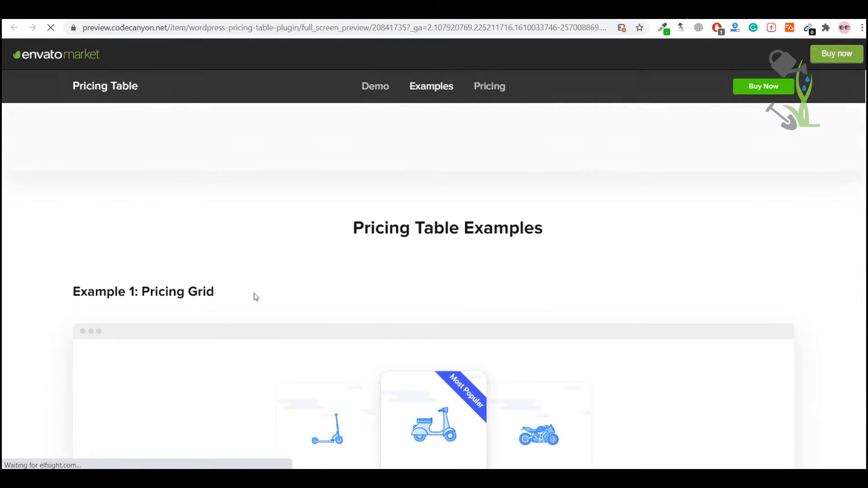
scroll(down, 3)
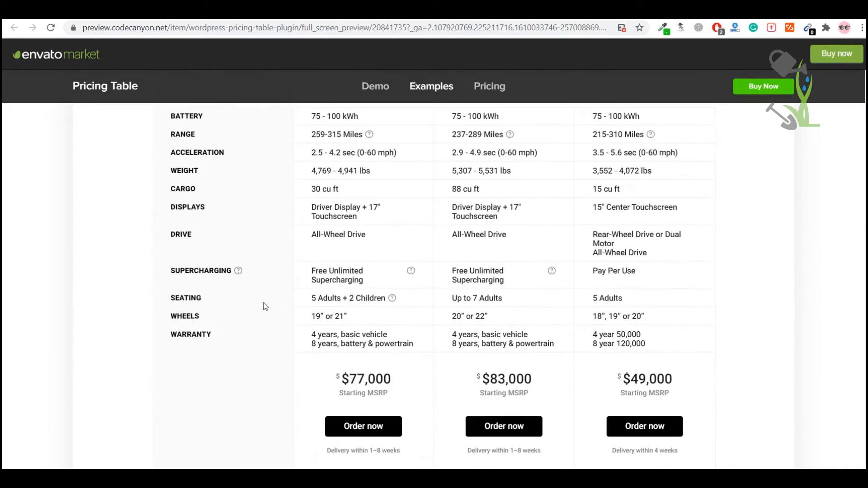
scroll(down, 3)
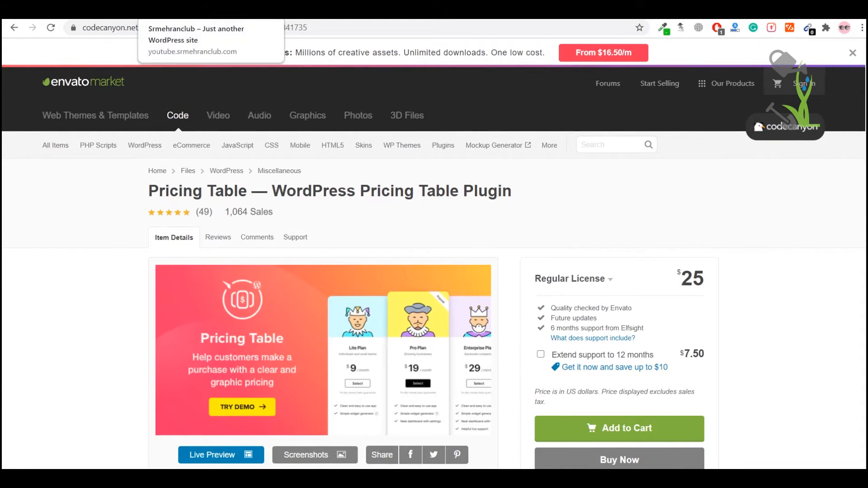
Switch to the live print store site and go to its /login address
click(192, 51)
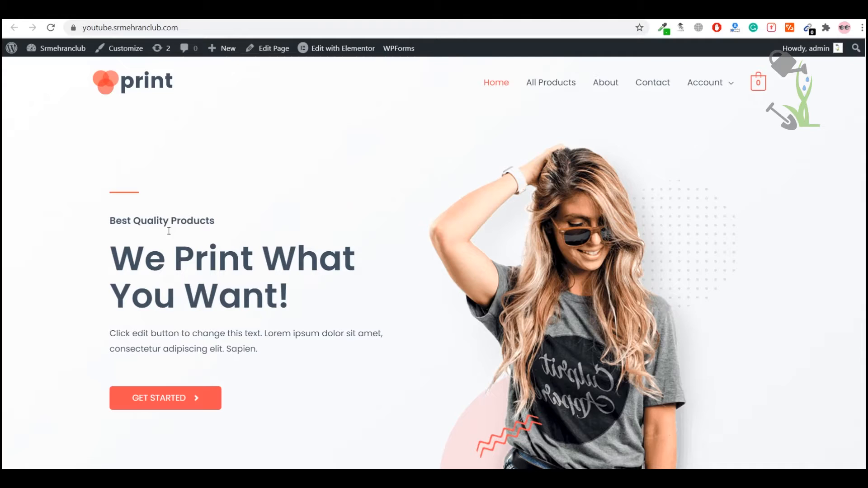
mouse_move(417, 331)
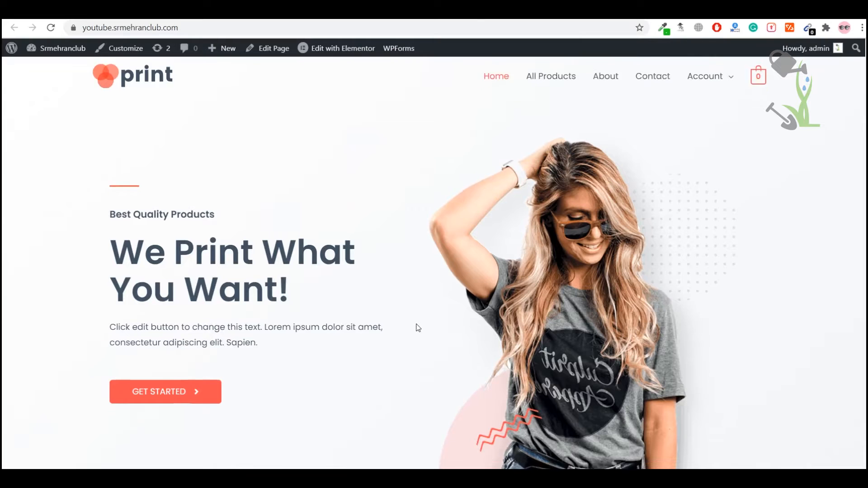
scroll(down, 3)
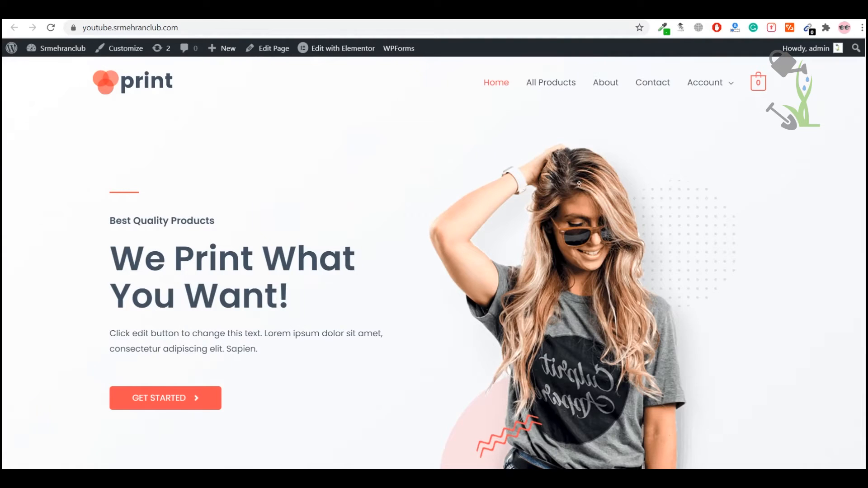
scroll(down, 3)
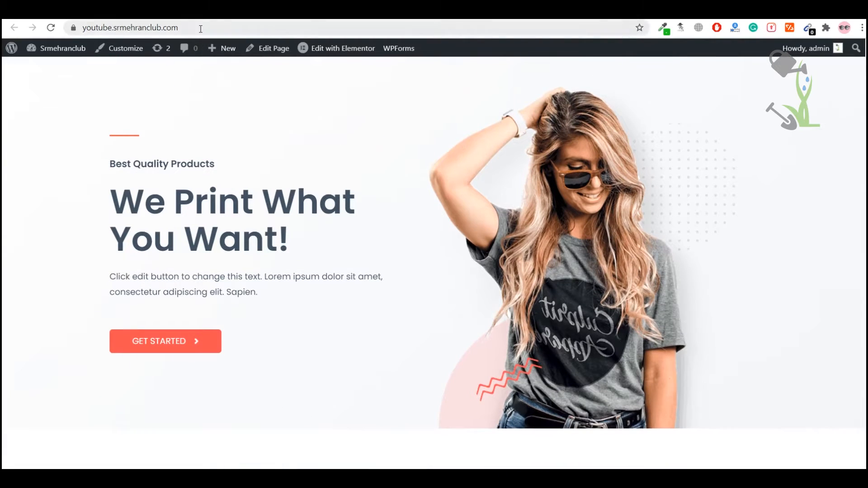
click(130, 27)
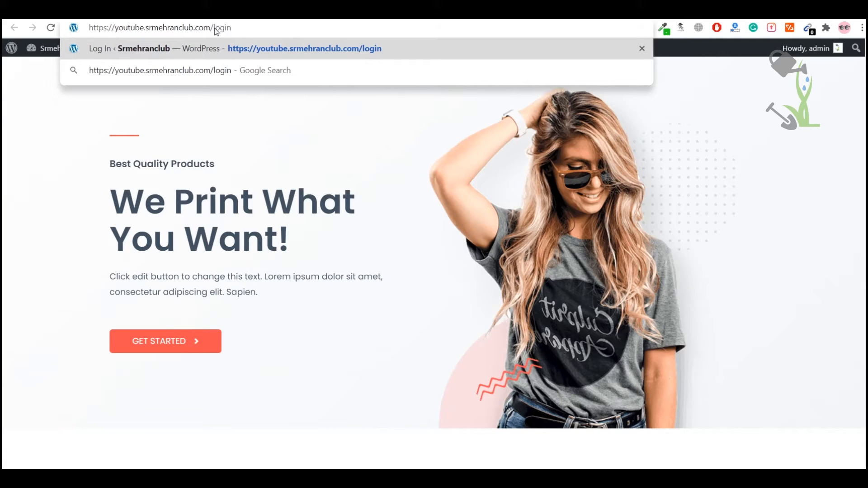
click(62, 48)
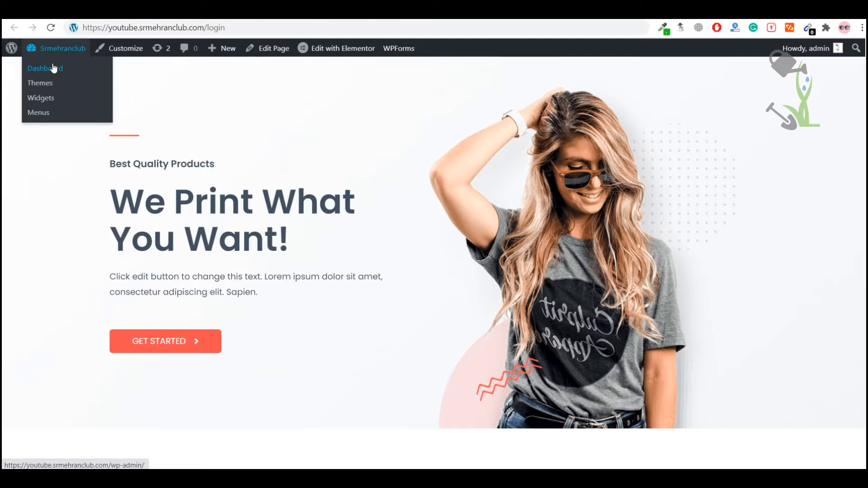
Go to the admin Dashboard, then to Plugins > Add New
click(45, 68)
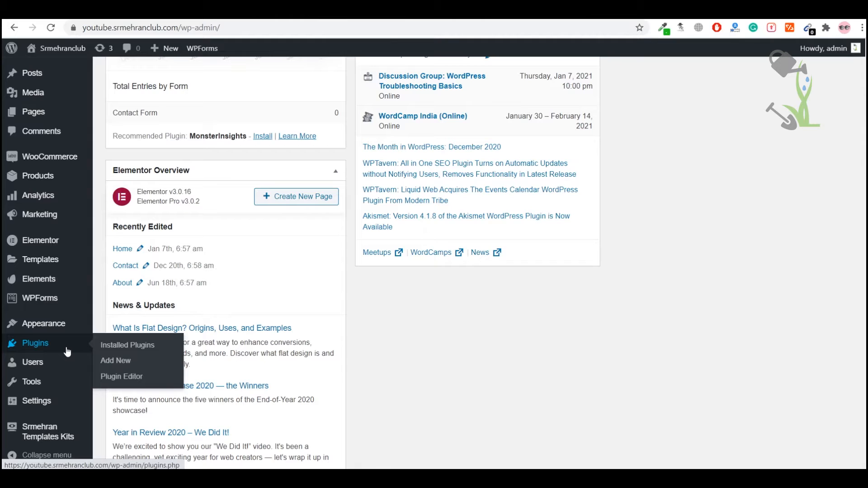
mouse_move(115, 360)
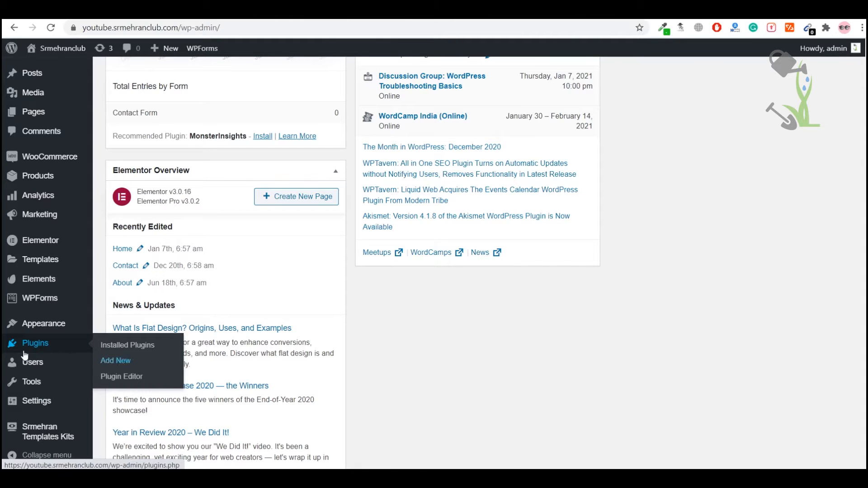
click(115, 361)
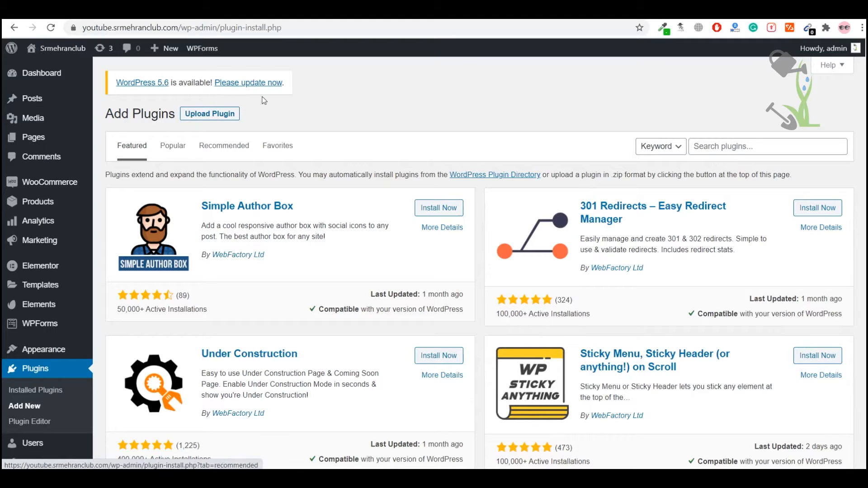
Upload and install the pricing table plugin zip; it fails because the folder exists
click(210, 113)
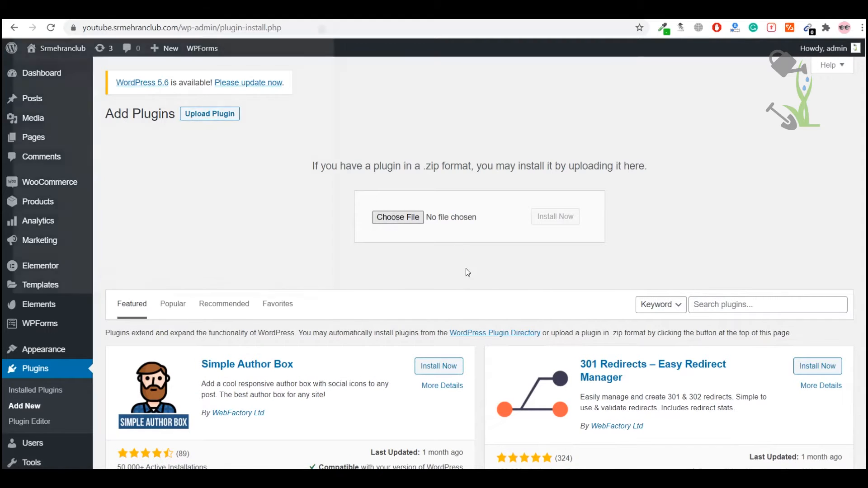
click(397, 216)
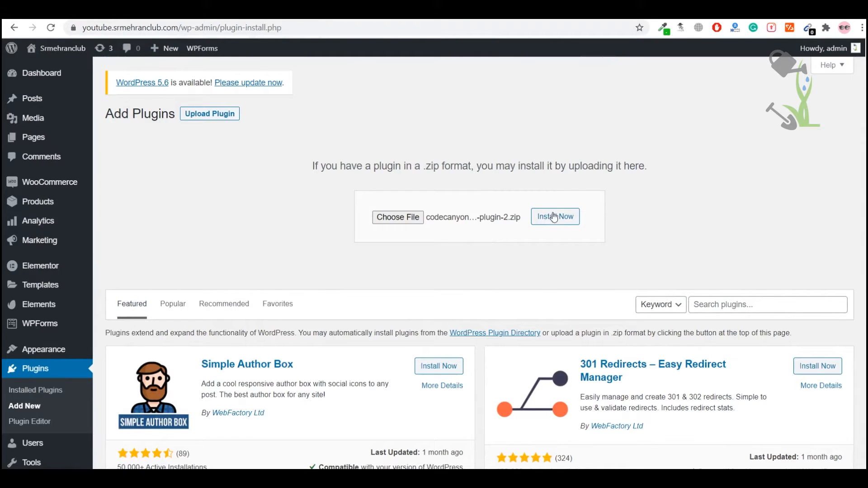
click(555, 217)
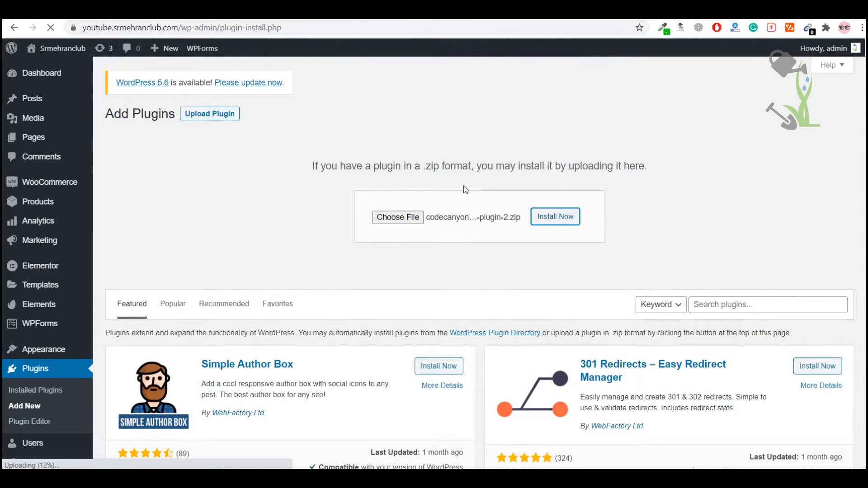
click(555, 216)
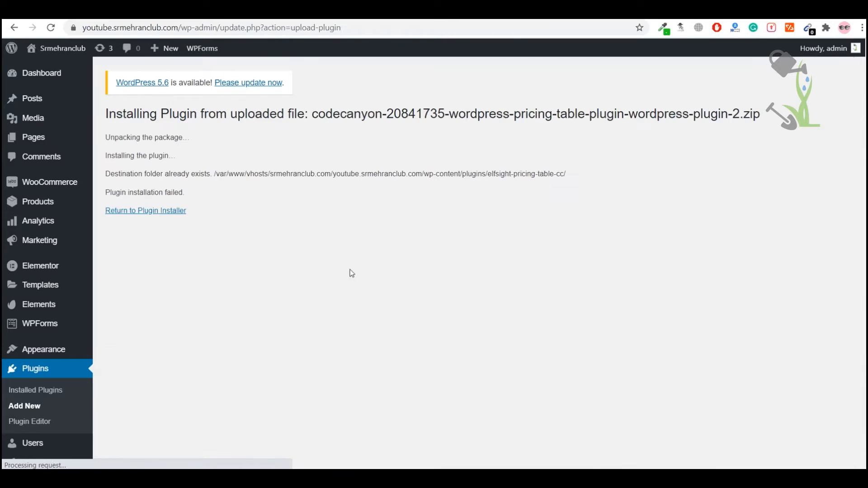
click(35, 390)
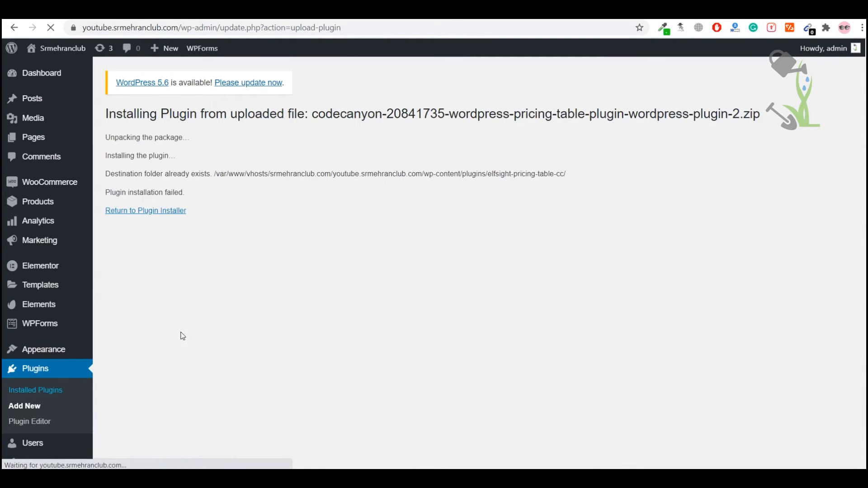
Activate the Elfsight Pricing Table CC plugin and open its Pricing Table page
click(145, 210)
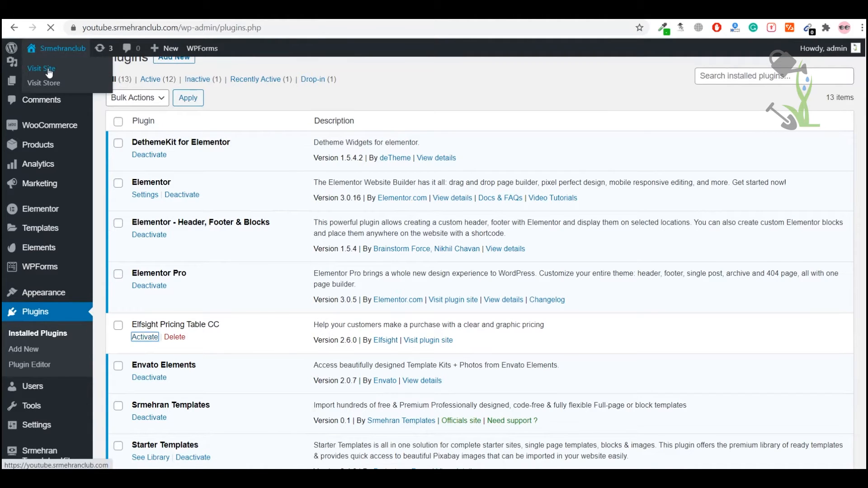
click(144, 337)
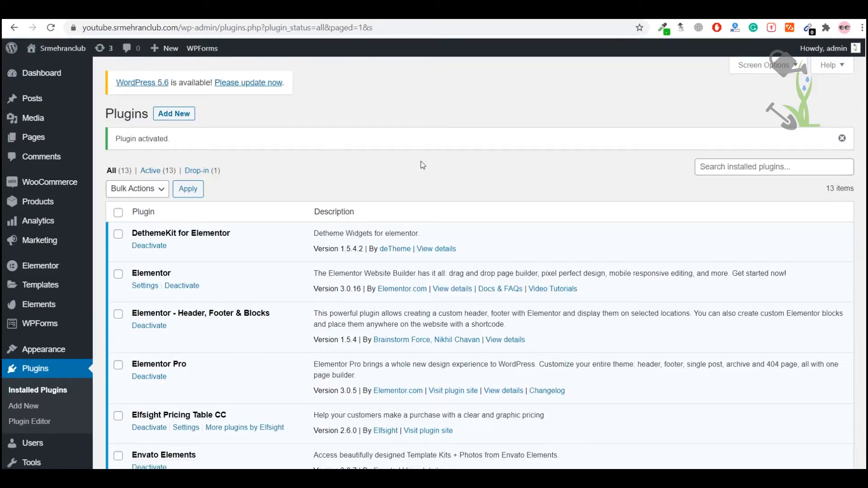
scroll(down, 3)
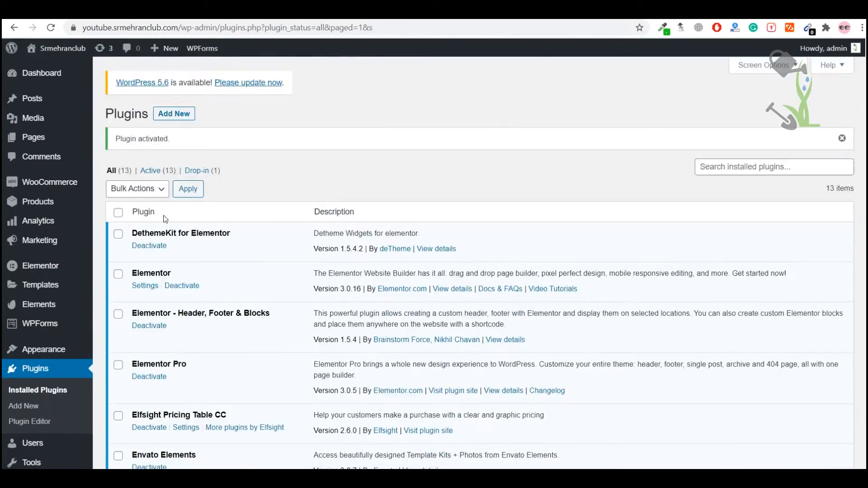
scroll(down, 3)
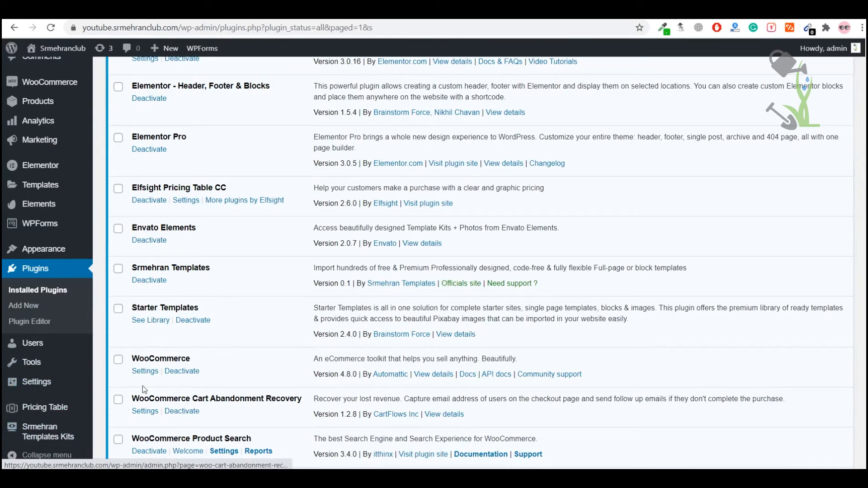
click(44, 407)
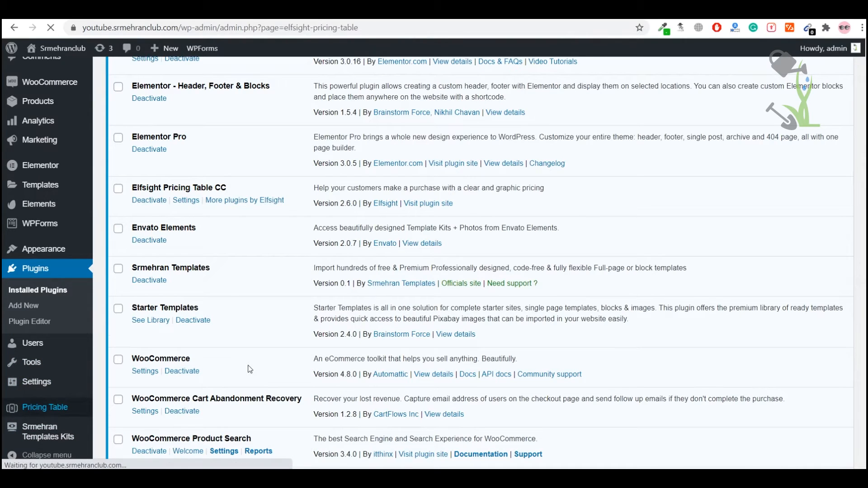
click(45, 407)
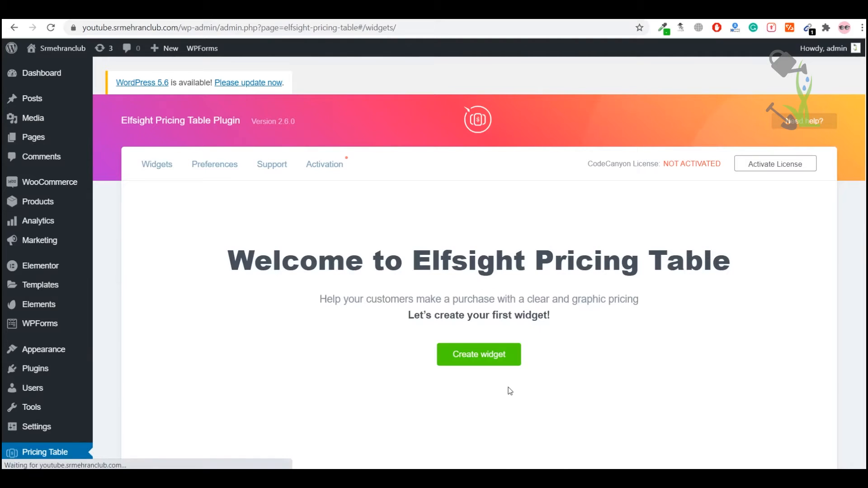
Create a widget named 'Price' and preview the Table and Grid layouts and skins
click(478, 355)
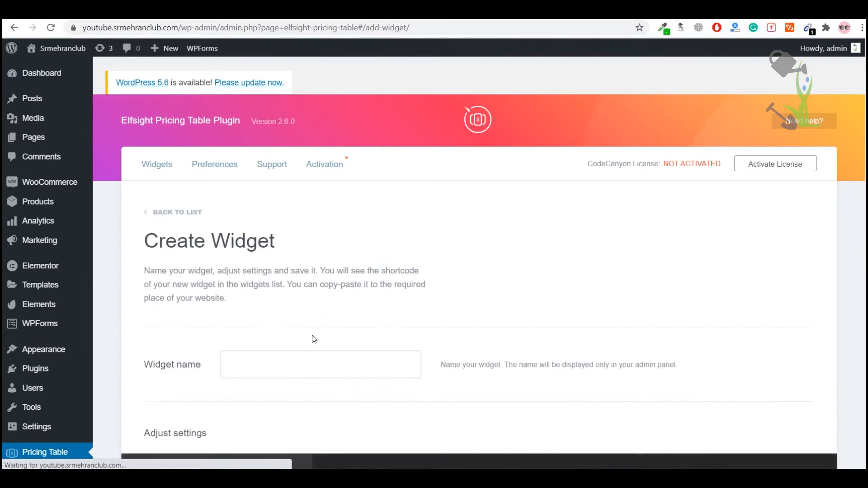
text(Price)
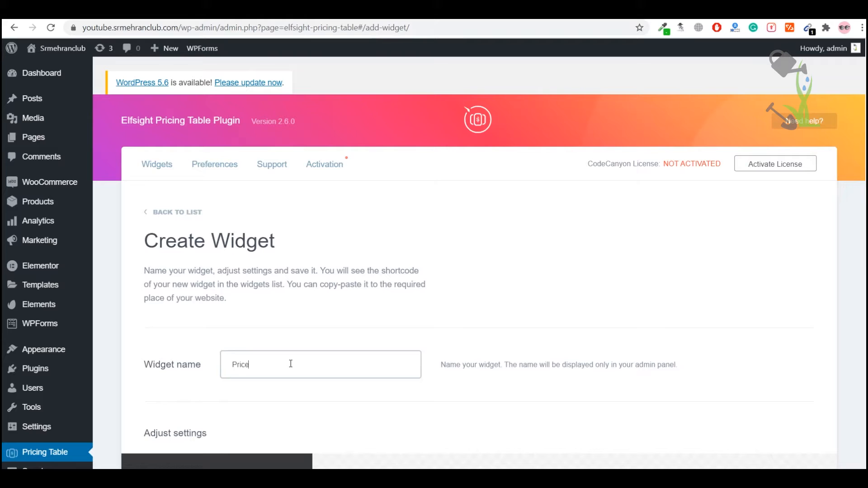
scroll(down, 3)
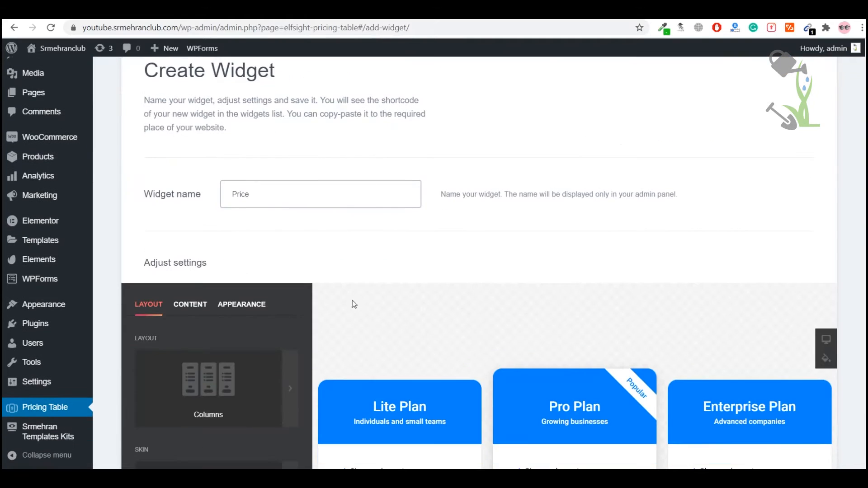
scroll(down, 3)
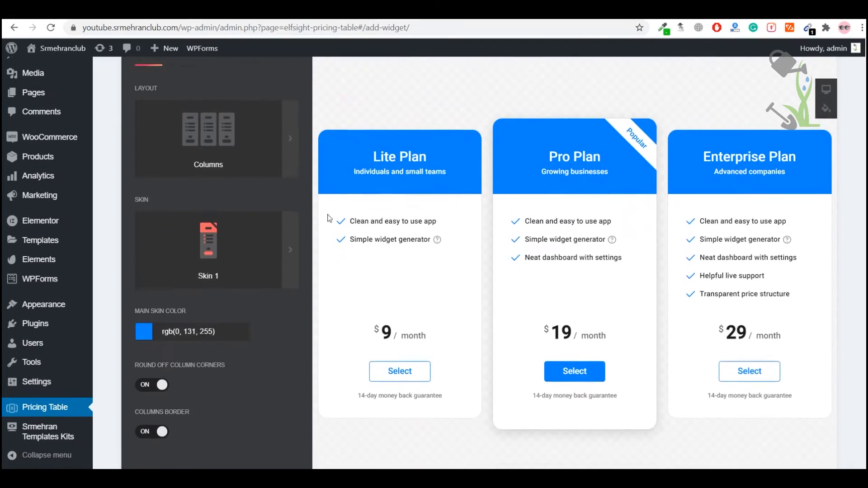
scroll(down, 3)
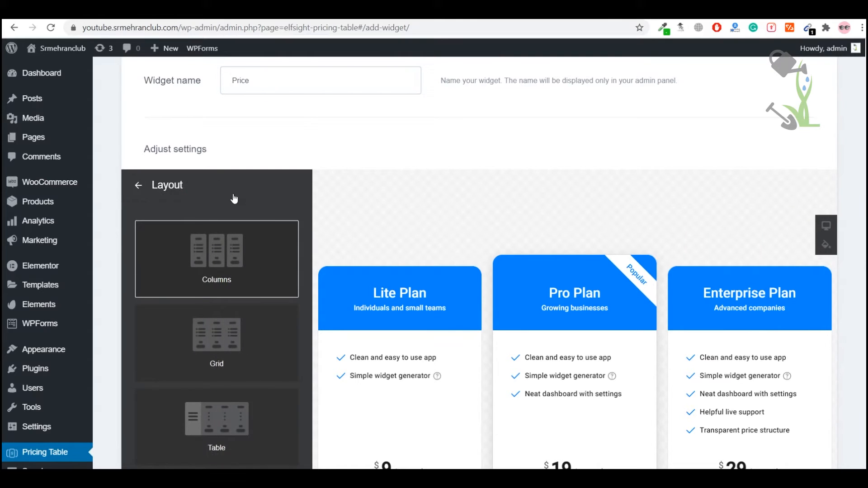
scroll(down, 3)
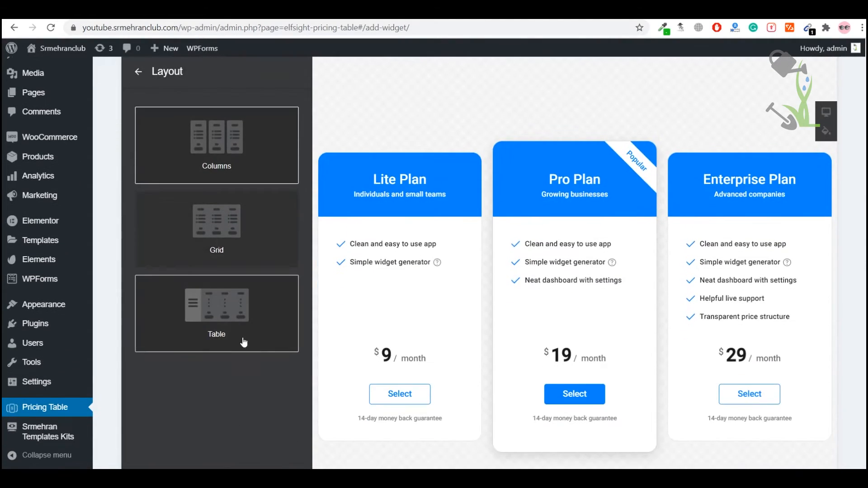
click(216, 229)
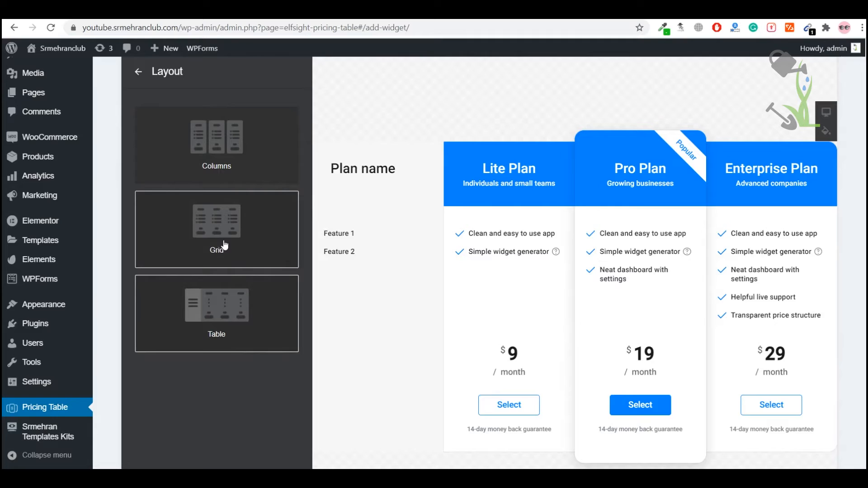
click(216, 145)
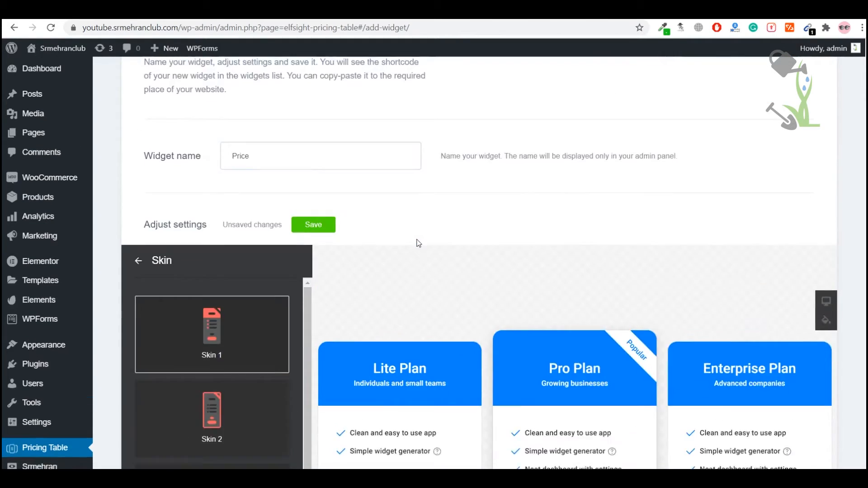
scroll(down, 3)
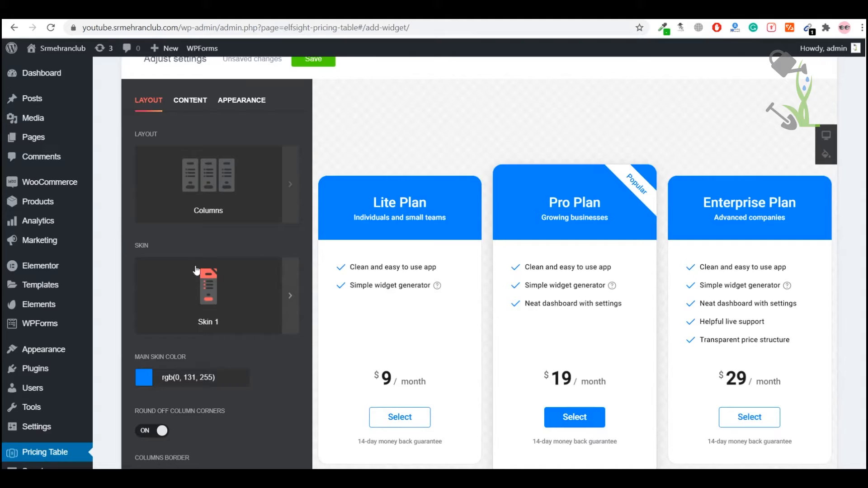
Set the Main Skin Color to green (rgb 41,122,15)
click(143, 377)
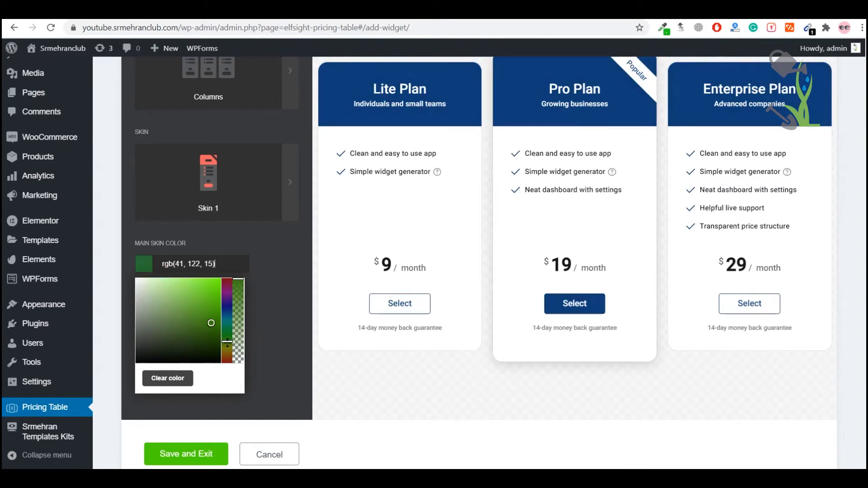
click(203, 299)
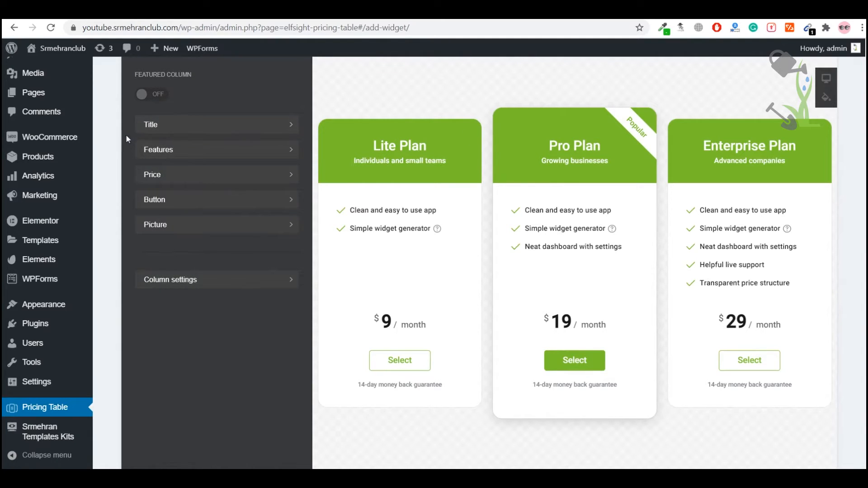
mouse_move(183, 153)
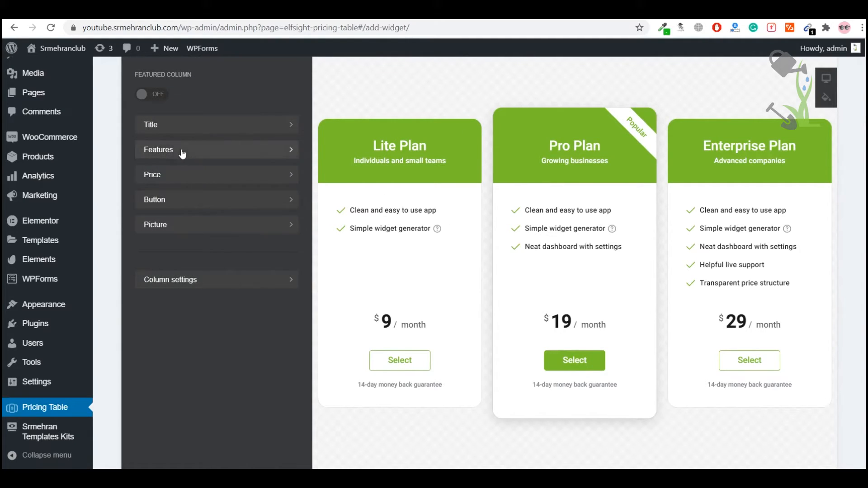
Retitle the middle Pro Plan column to 'BIG PLAN'
click(217, 150)
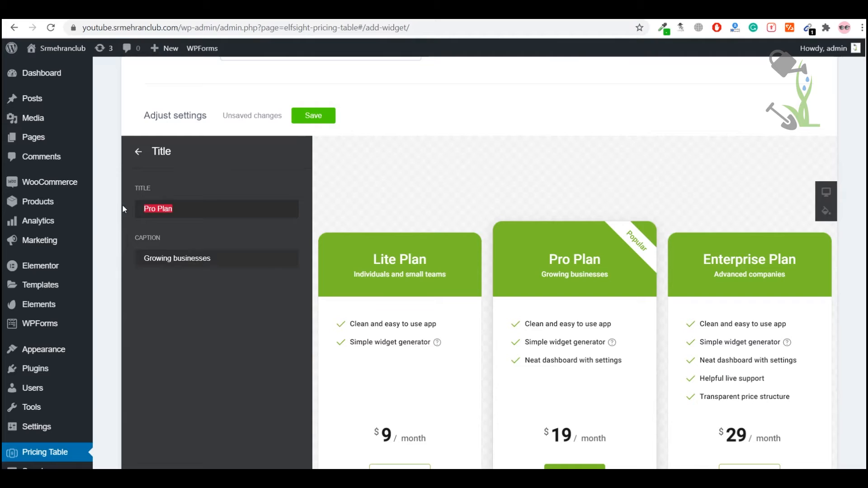
text(BIG PLAN)
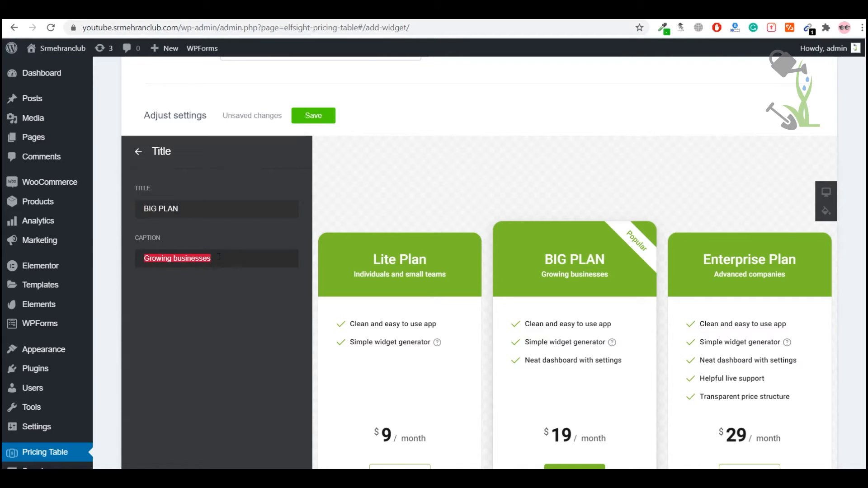
click(138, 152)
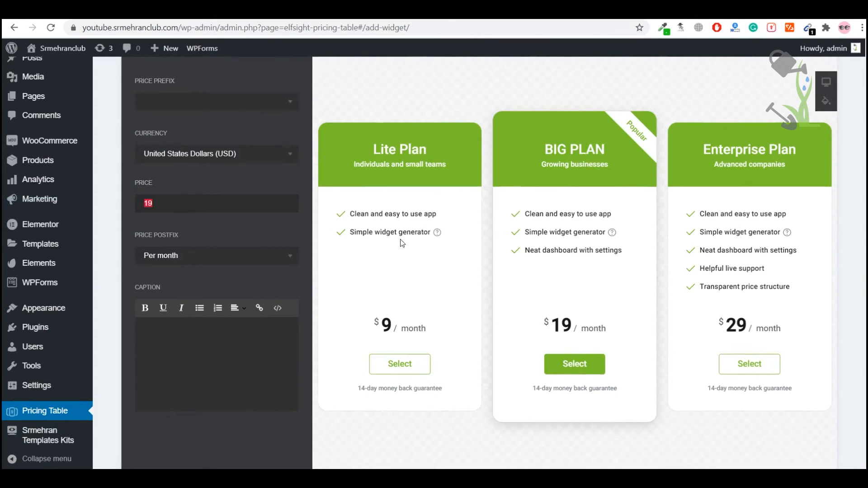
Set BIG PLAN's price to $50 per month and add the caption 'asdasdasd'
text(50)
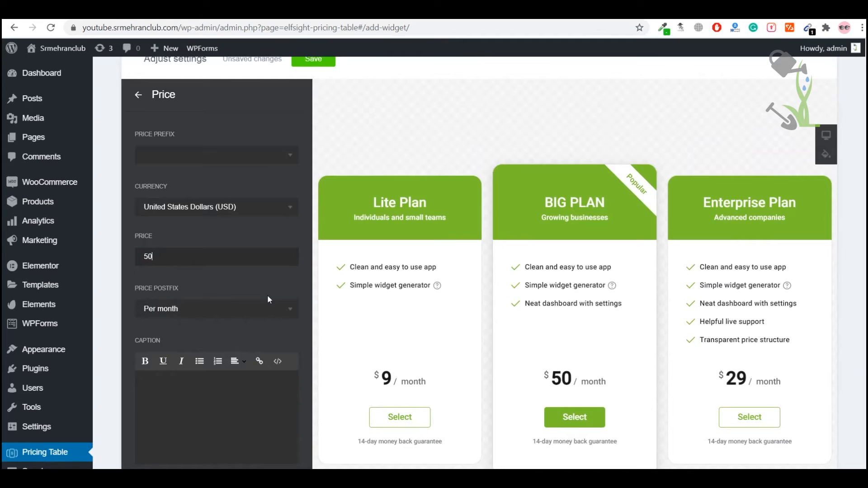
click(216, 309)
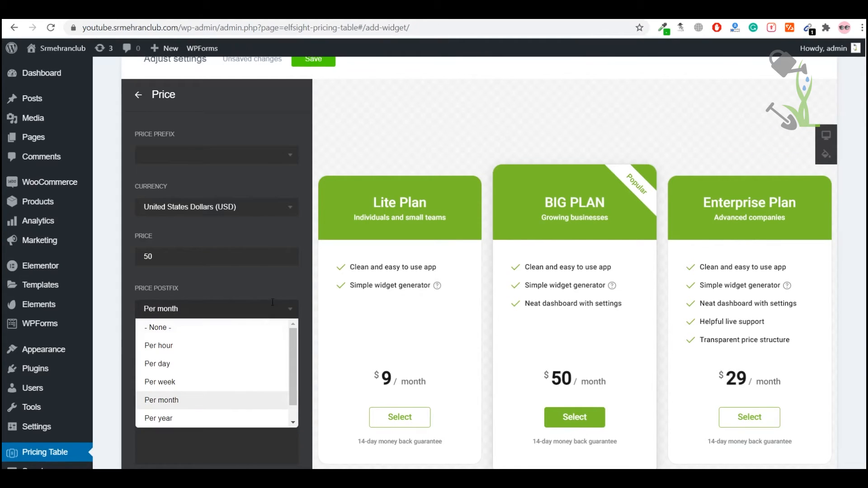
mouse_move(230, 417)
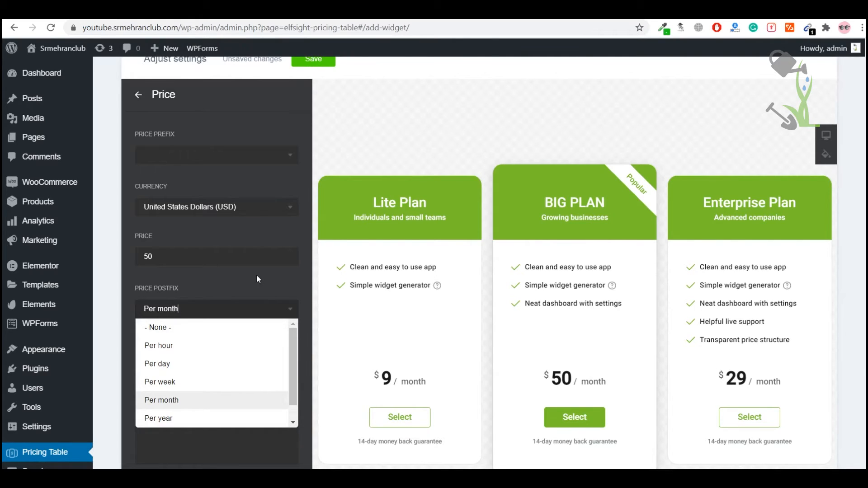
click(161, 400)
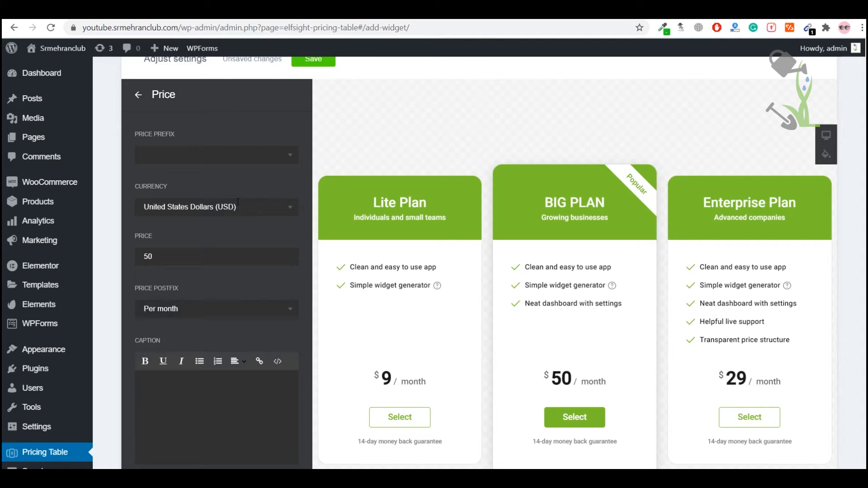
mouse_move(199, 185)
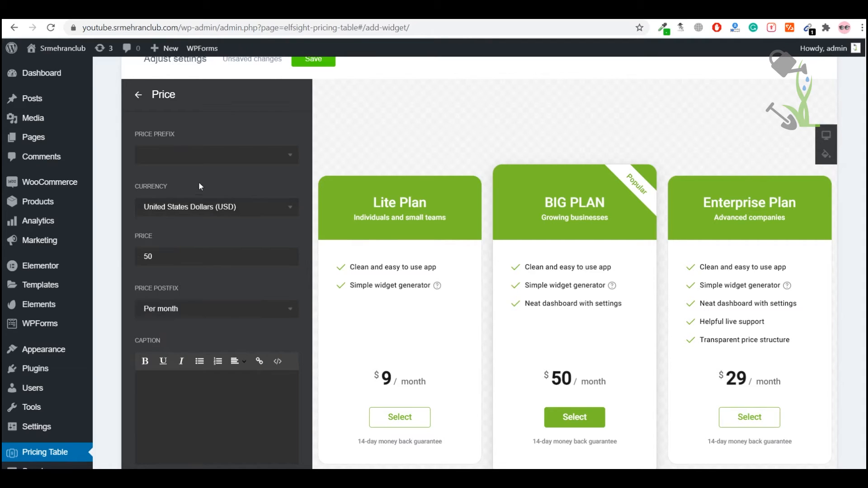
click(215, 154)
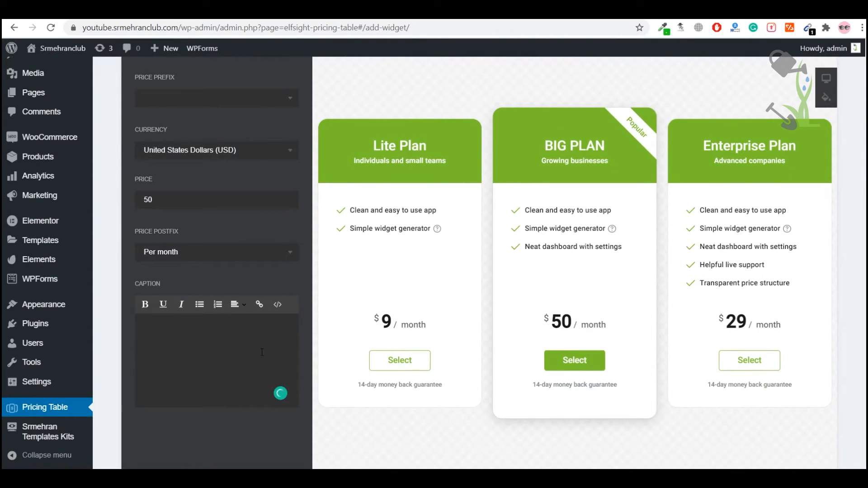
text(asdasdasd)
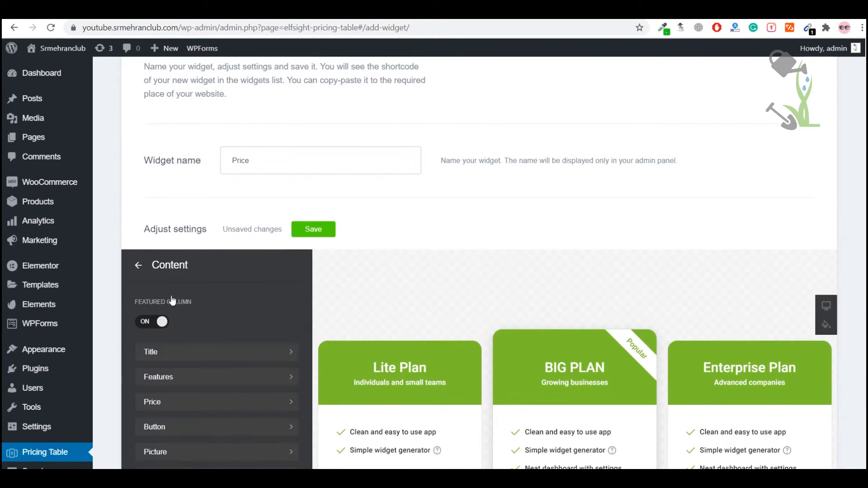
Color the feature icons and text red and enlarge the feature font size
click(241, 271)
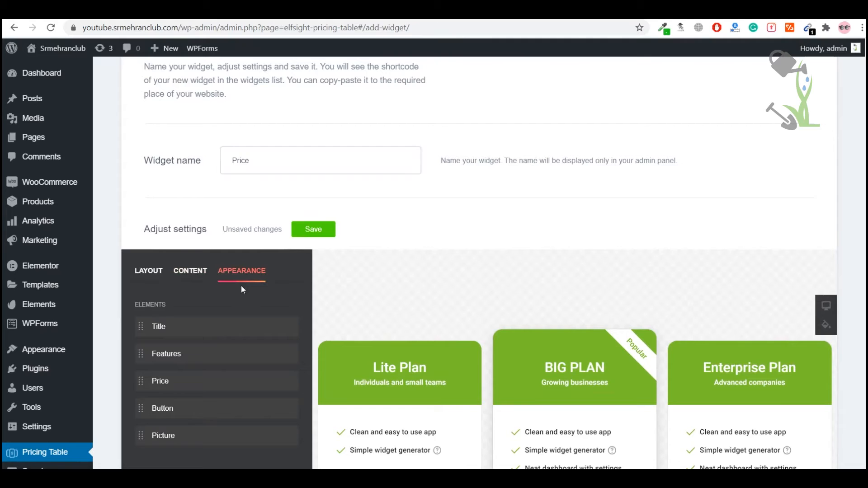
scroll(down, 3)
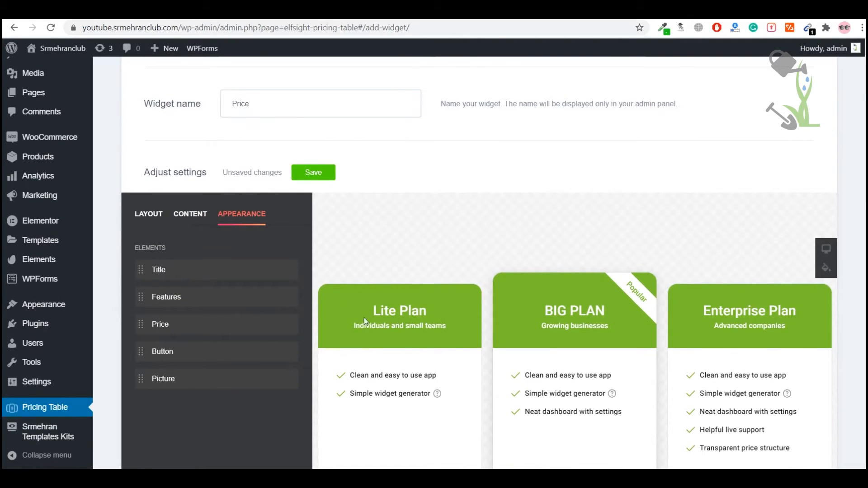
drag(373, 375, 437, 376)
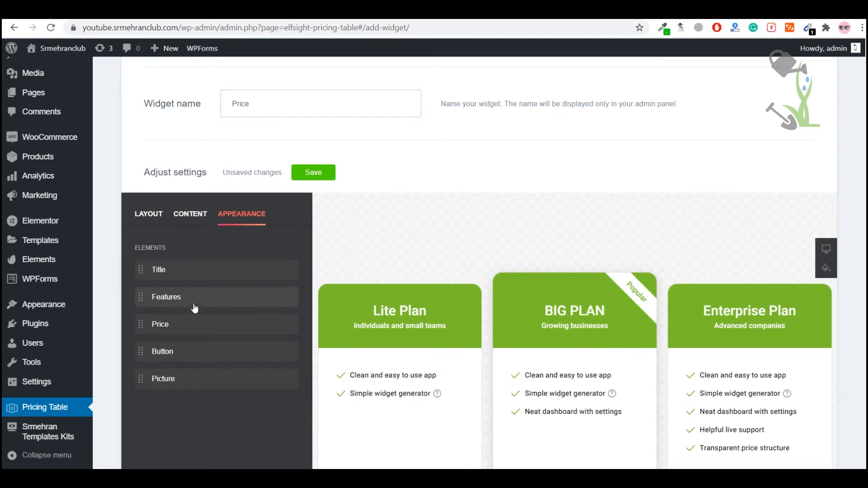
click(166, 297)
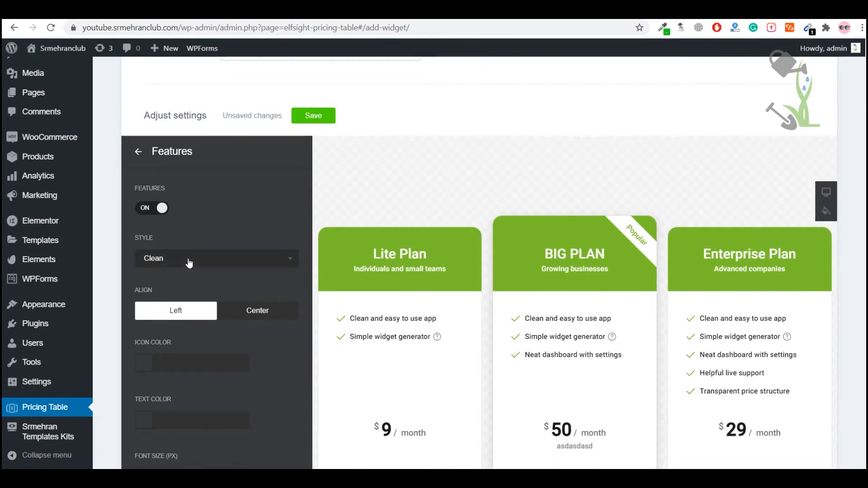
click(257, 311)
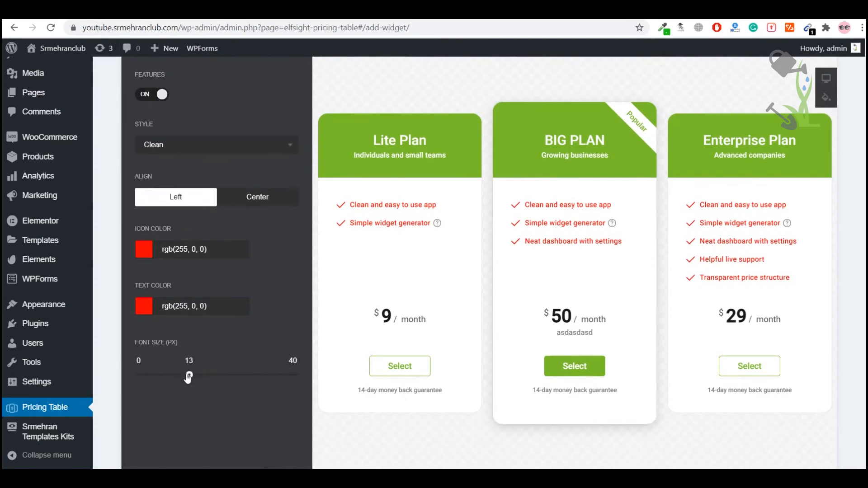
drag(188, 377, 228, 377)
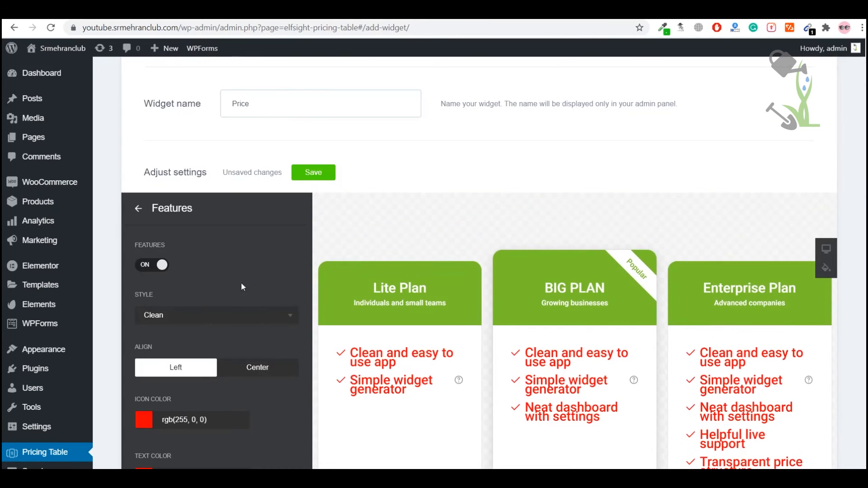
Create and save a pricing table widget, then copy its shortcode from the Widgets list
click(138, 208)
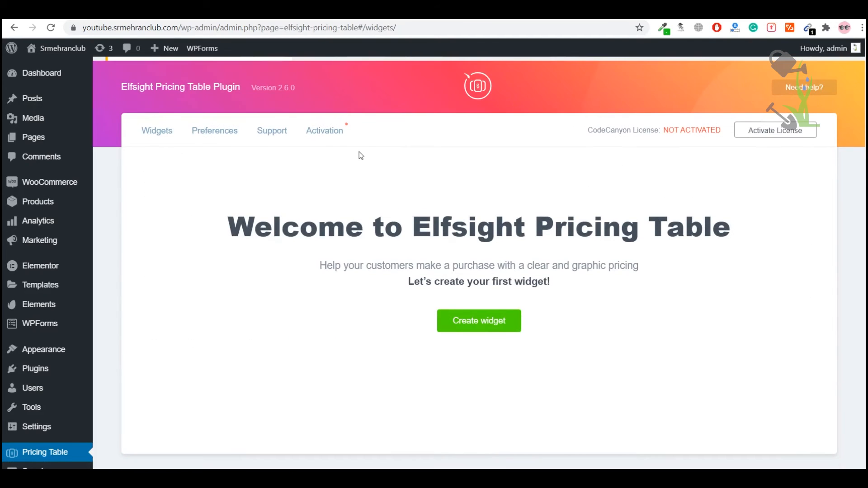
click(478, 321)
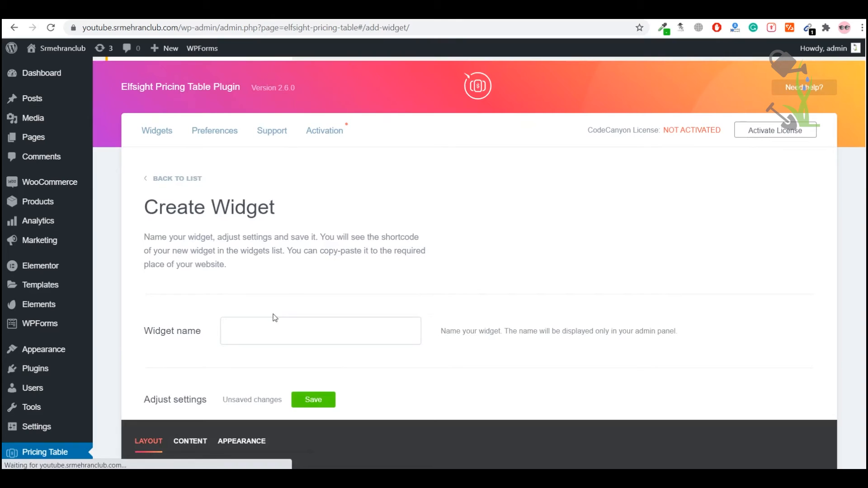
scroll(down, 3)
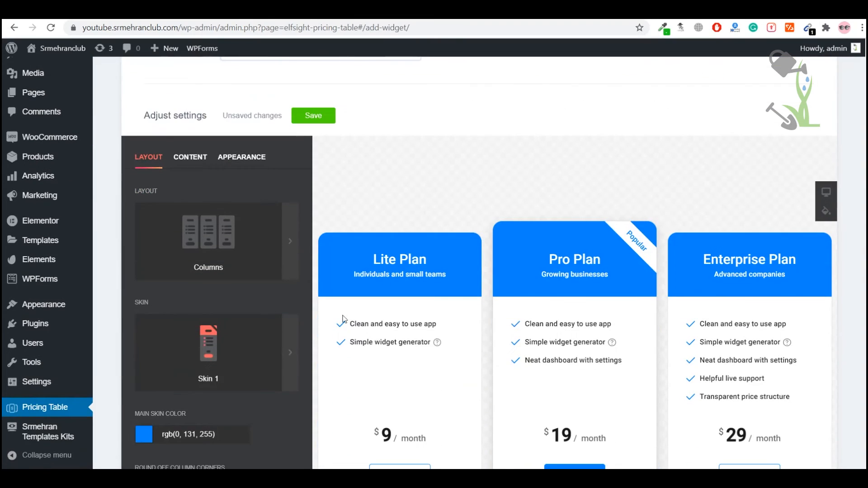
click(313, 115)
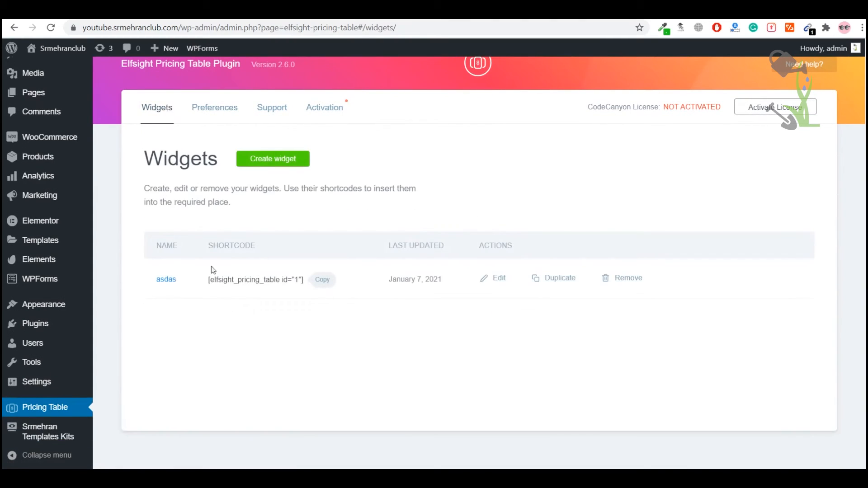
mouse_move(246, 289)
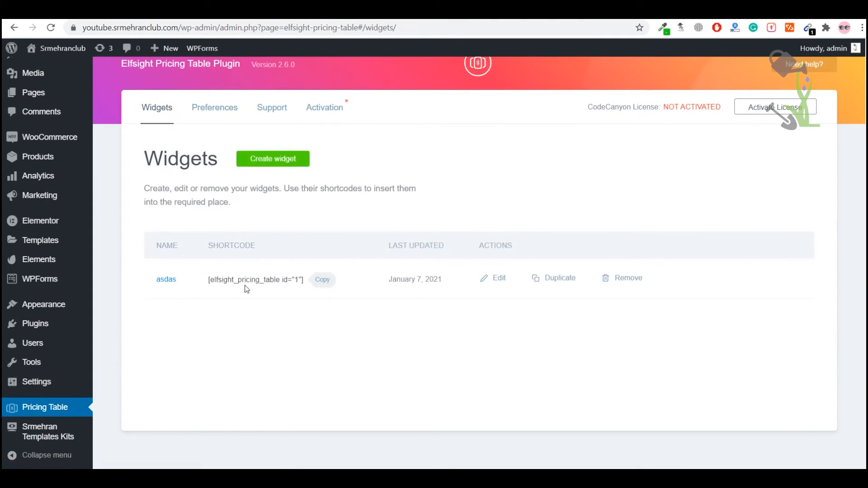
click(322, 279)
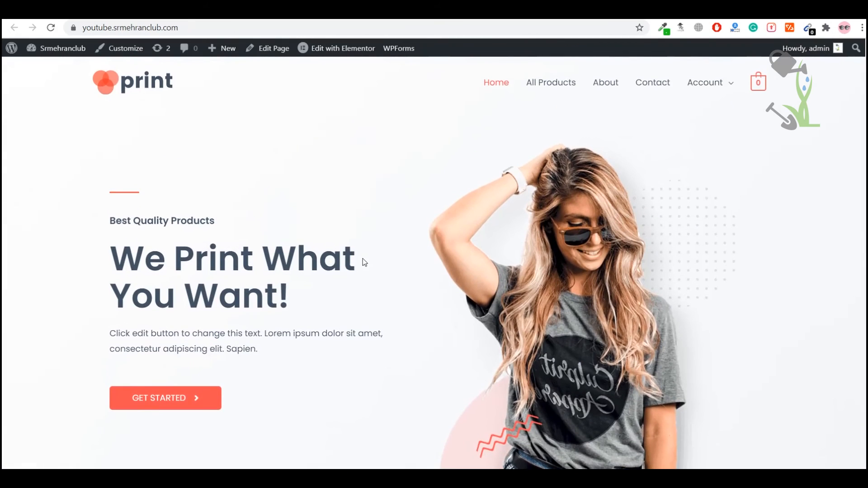
Launch the print store's Home page in the Elementor editor from the admin bar
click(342, 48)
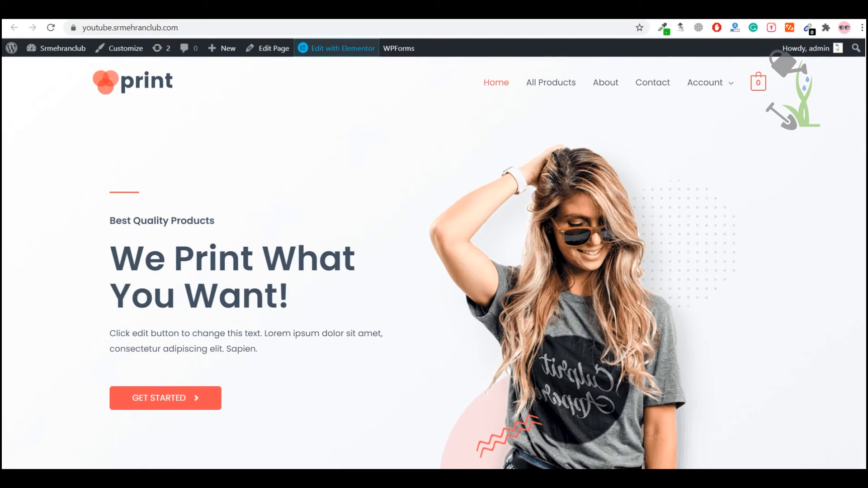
click(336, 48)
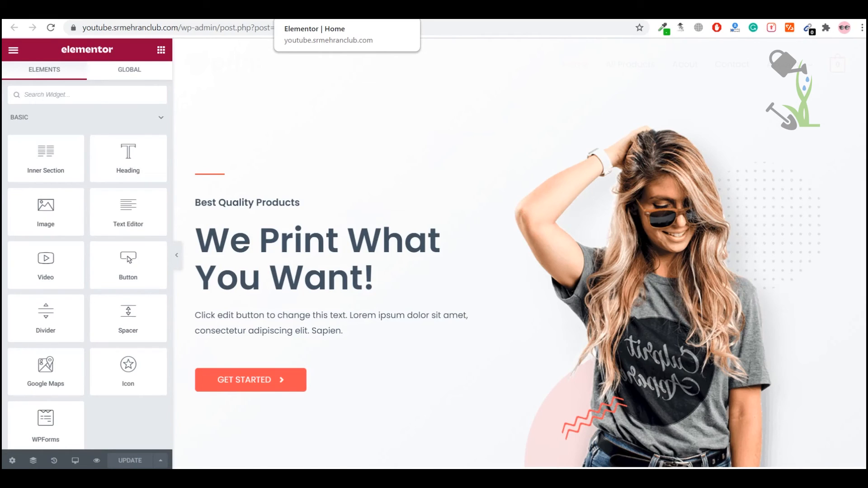
Add a Shortcode widget with the pricing table shortcode below the Deal of the Day banner
scroll(down, 3)
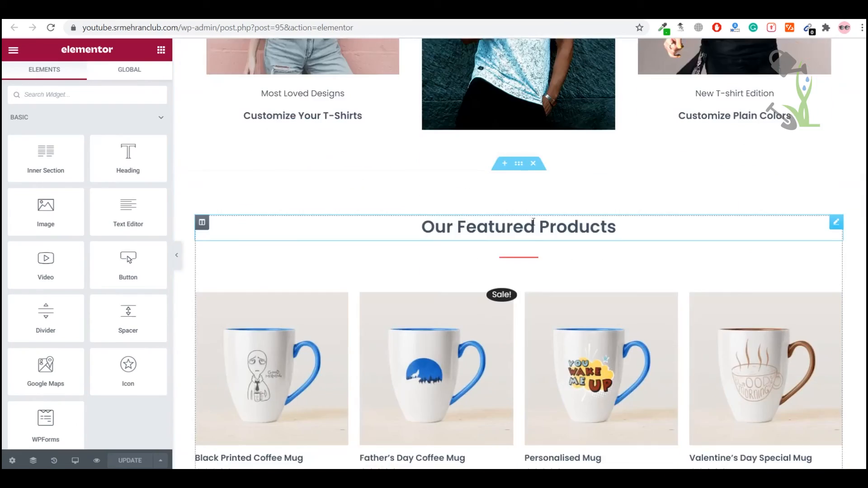
scroll(down, 3)
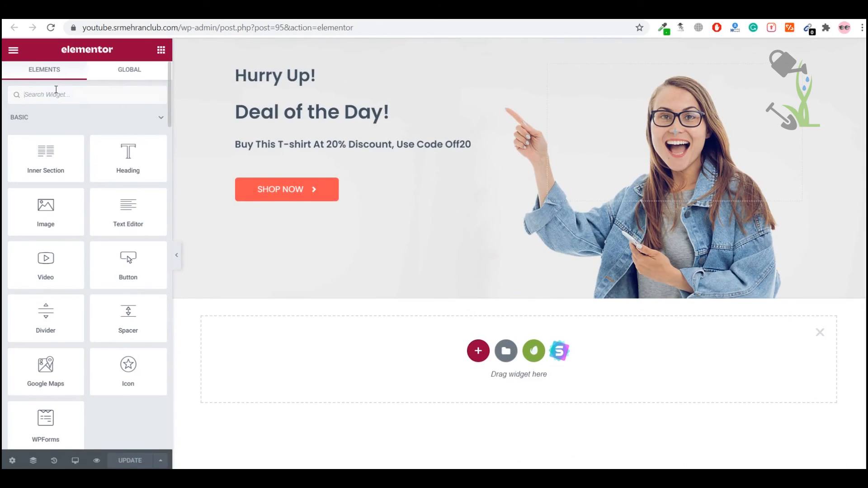
text(shor)
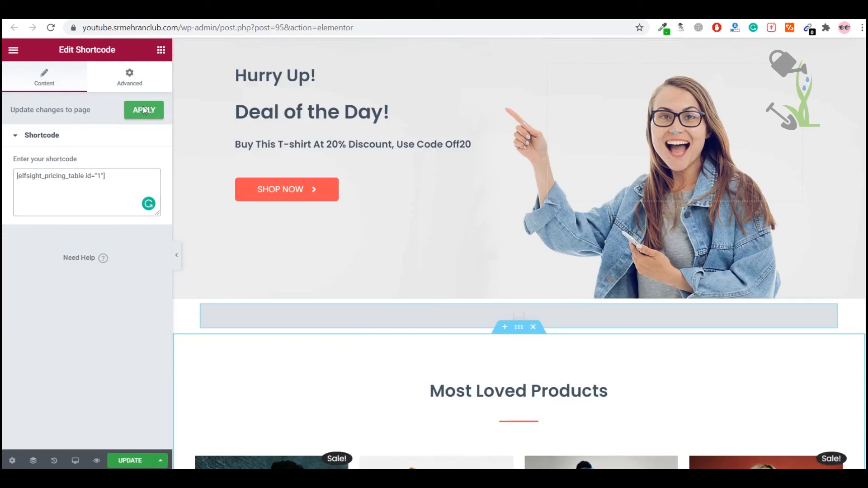
click(143, 110)
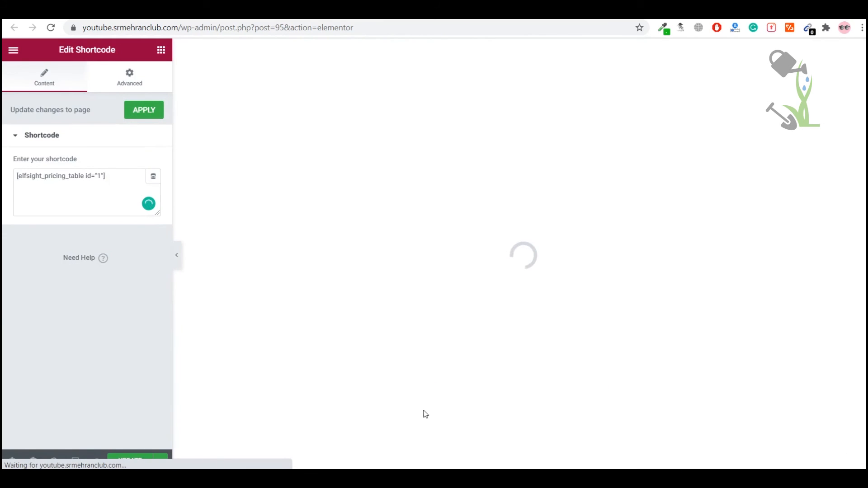
mouse_move(502, 263)
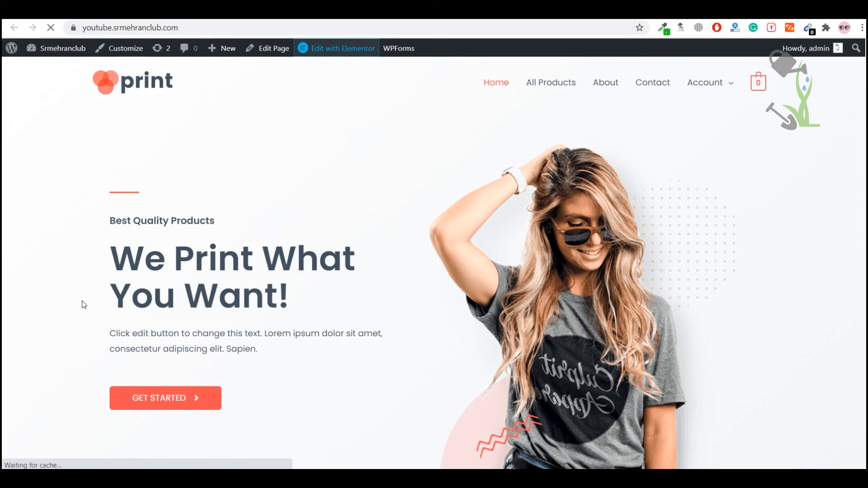
Scroll the live homepage to confirm the three-plan pricing table is displayed
scroll(down, 3)
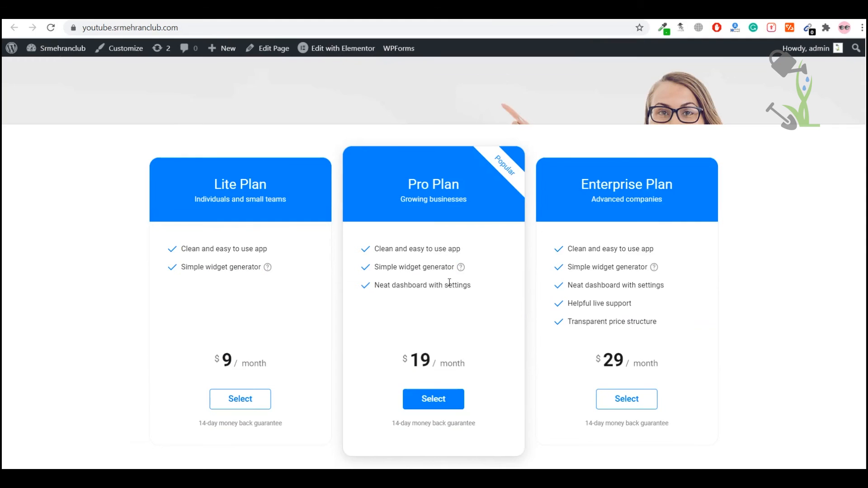
scroll(down, 3)
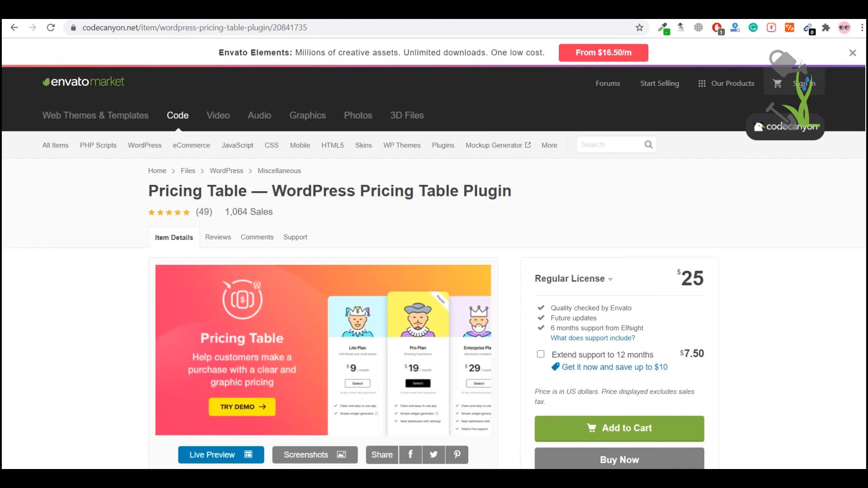
mouse_move(525, 192)
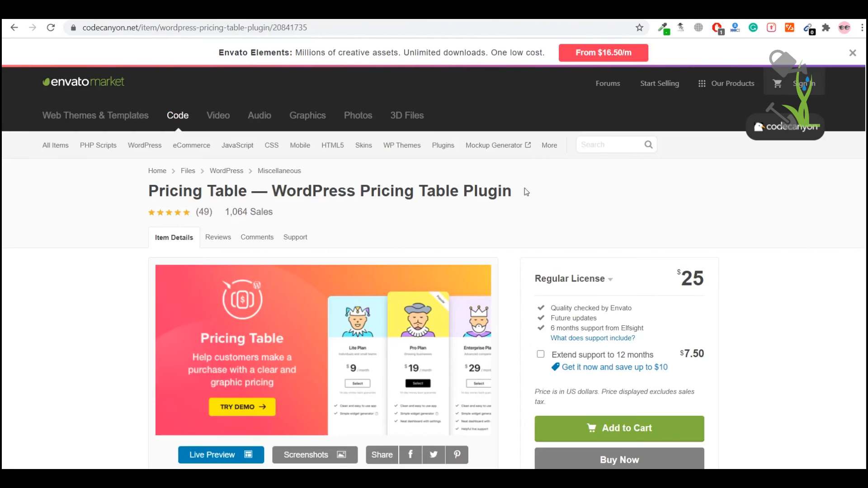